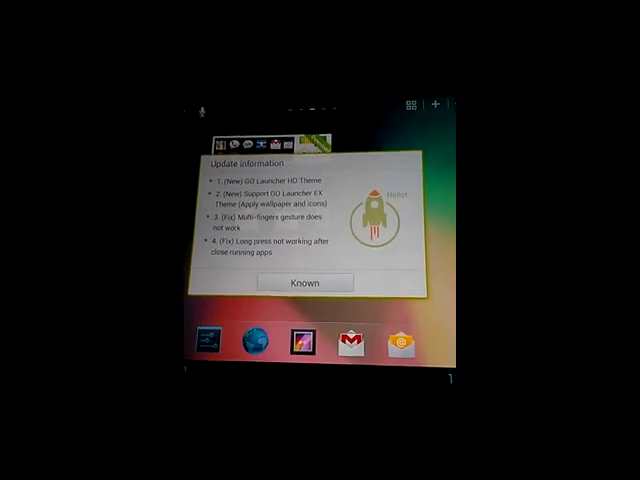
Step: Dismiss GO Launcher's new-version update notes with the Known button
{"action": "left_click", "coordinate": [306, 283]}
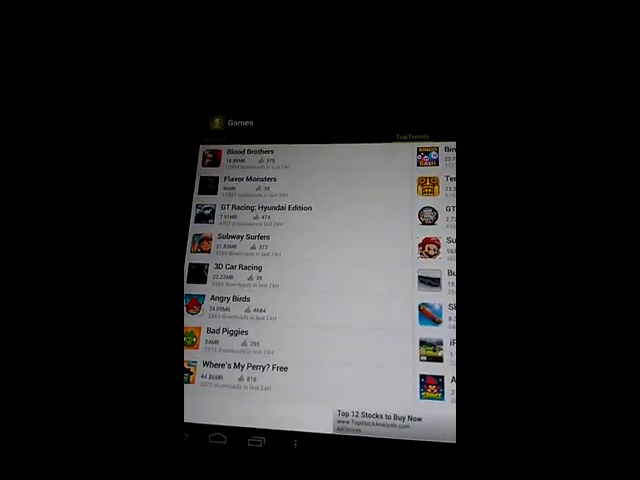
Step: Select Angry Birds from the market's top Games downloads
{"action": "left_click", "coordinate": [240, 306]}
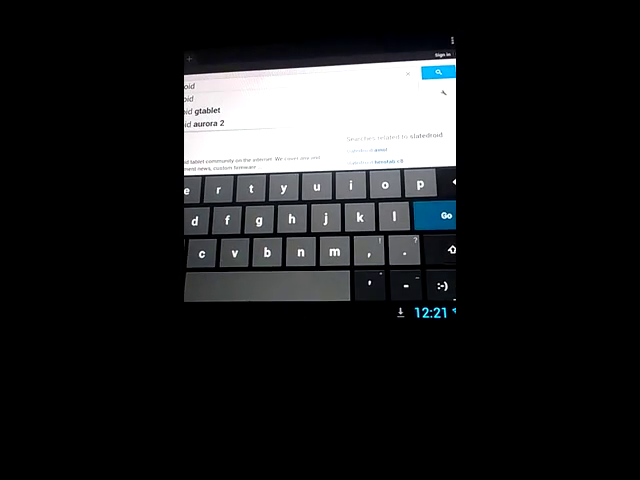
Step: Run the browser search for slatedroid to reach the tablet forum index
{"action": "left_click", "coordinate": [442, 216]}
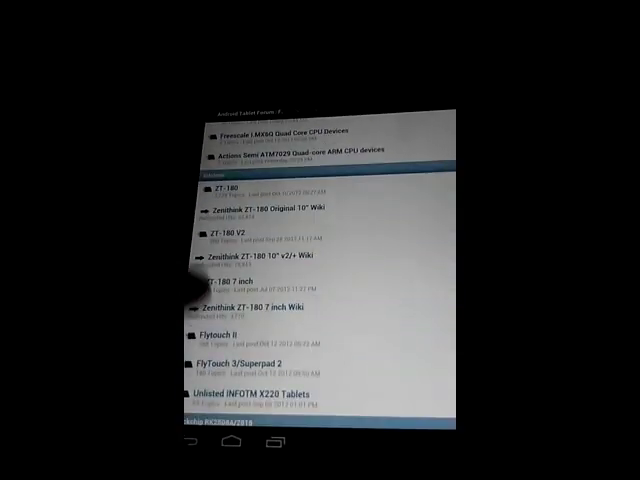
Step: Open Slatedroid's Pipo RK3066 Firmware / Development subforum and browse its ROM threads
{"action": "scroll", "scroll_direction": "down", "scroll_amount": 3}
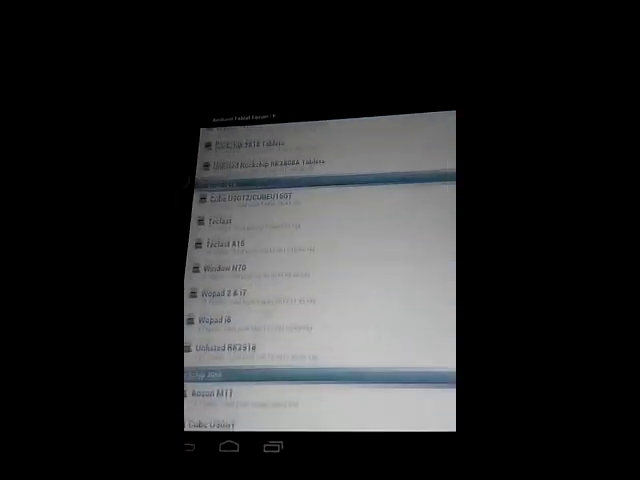
{"action": "scroll", "scroll_direction": "down", "scroll_amount": 3}
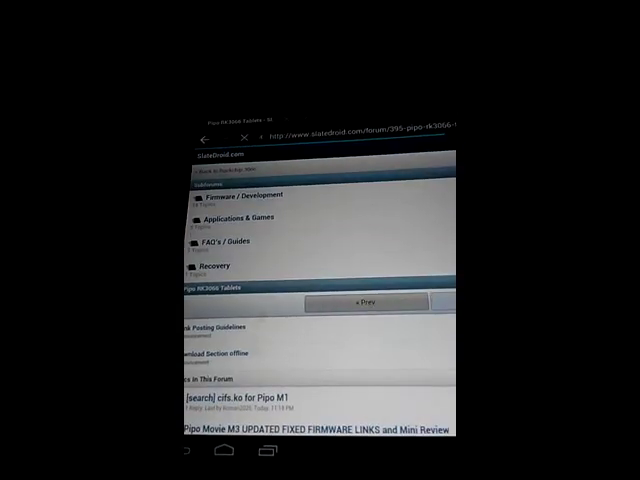
{"action": "left_click", "coordinate": [235, 196]}
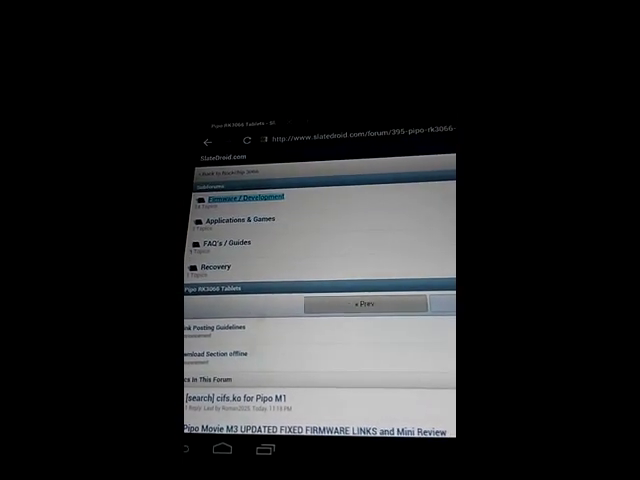
{"action": "left_click", "coordinate": [245, 197]}
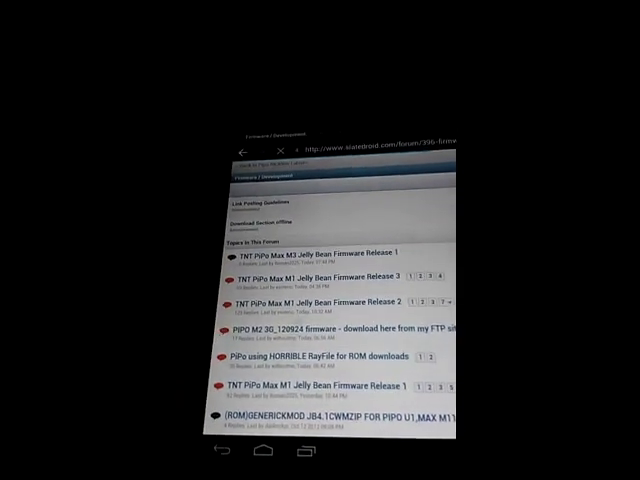
{"action": "scroll", "scroll_direction": "down", "scroll_amount": 3}
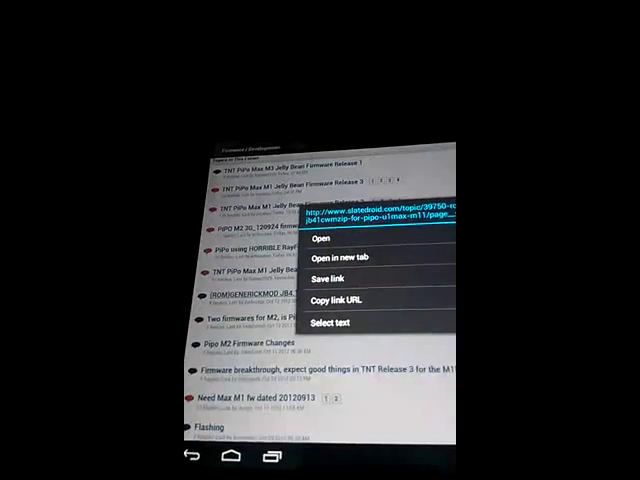
{"action": "left_click", "coordinate": [321, 238]}
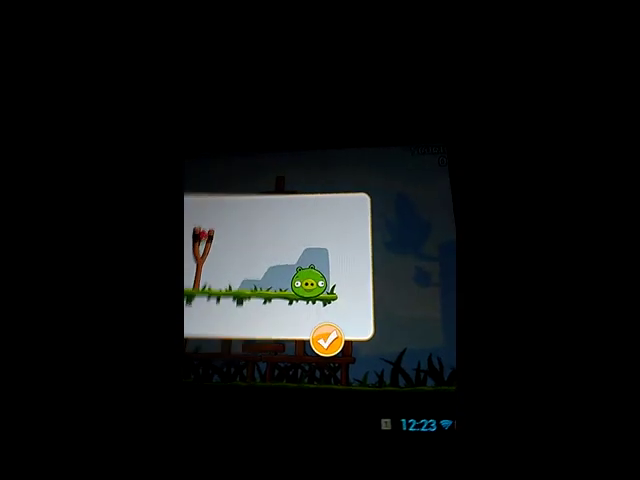
Step: Close the Angry Birds slingshot tutorial card with its checkmark
{"action": "left_click", "coordinate": [325, 342]}
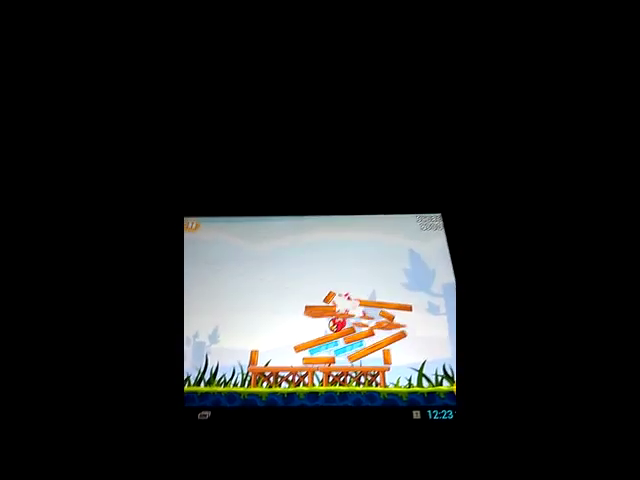